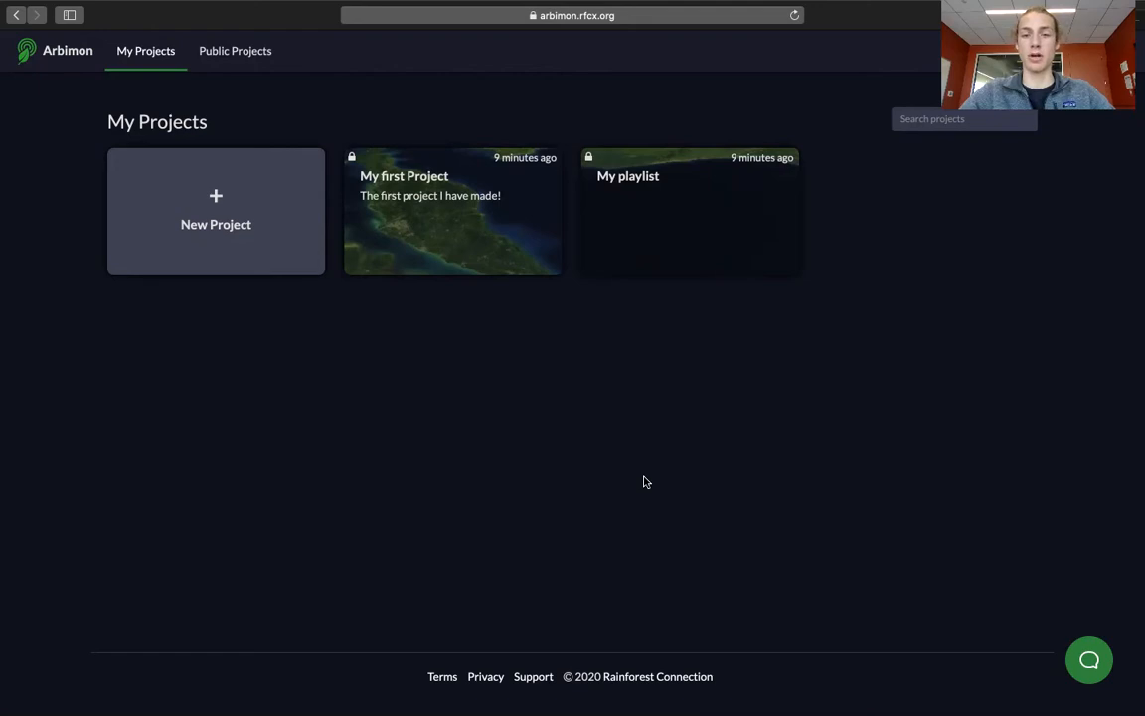
mouse_move(515, 401)
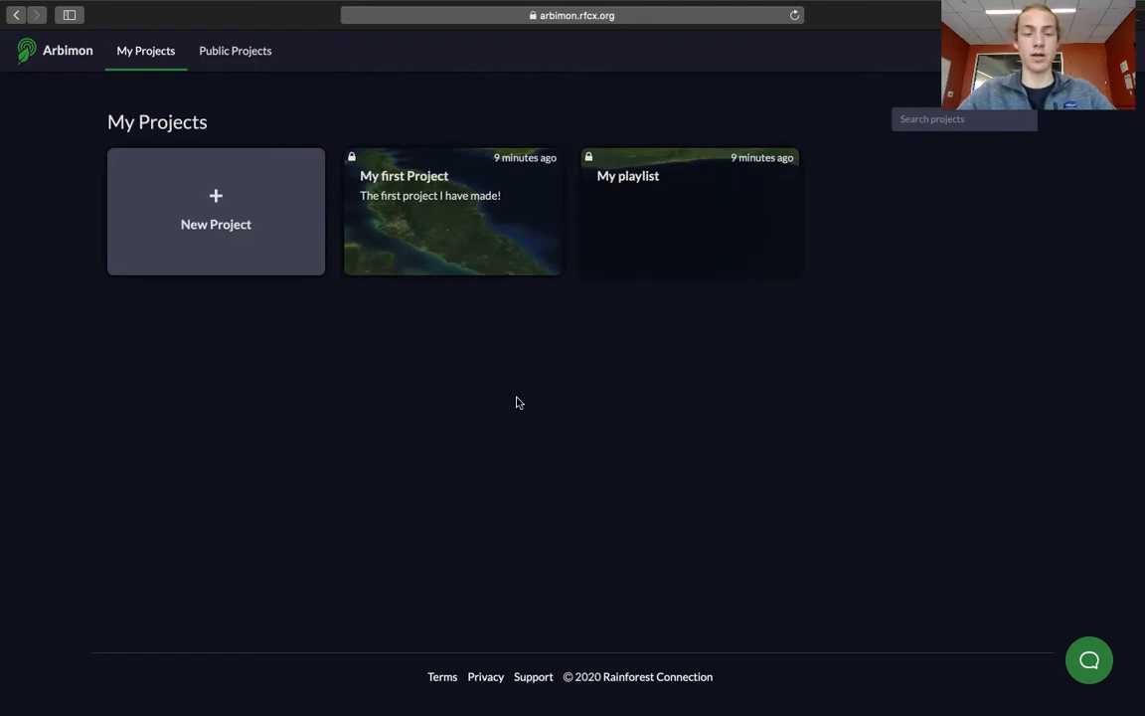
mouse_move(483, 227)
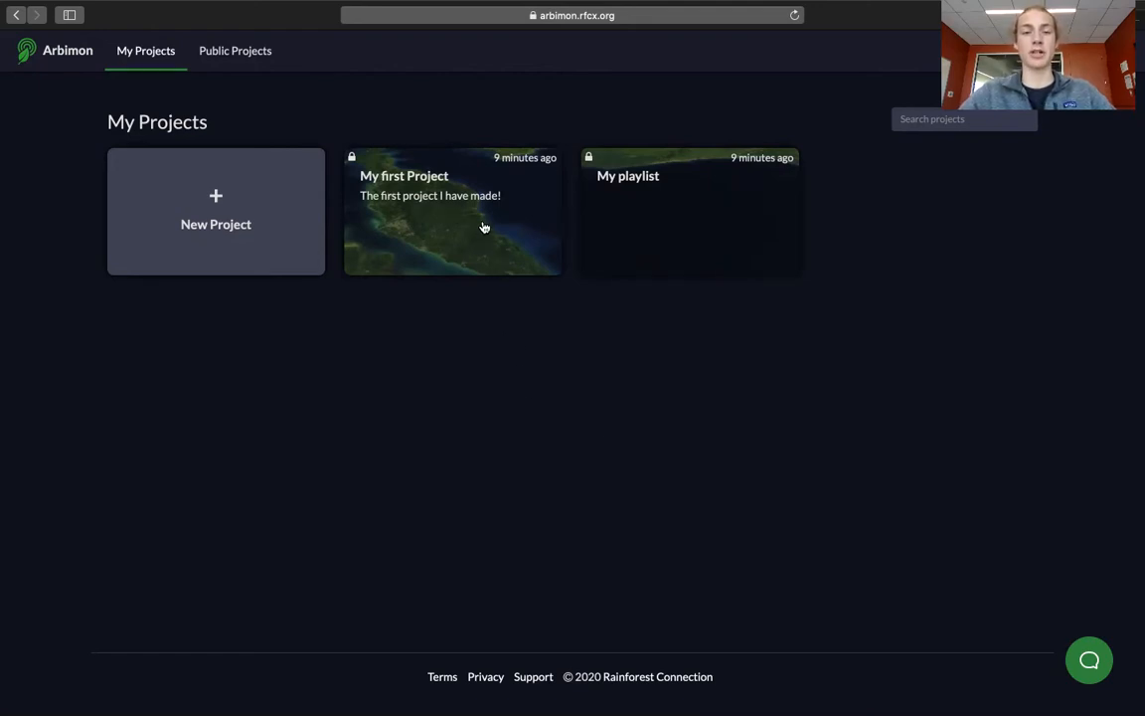
Show the 106-recording list for My first Project under its Data section.
click(453, 209)
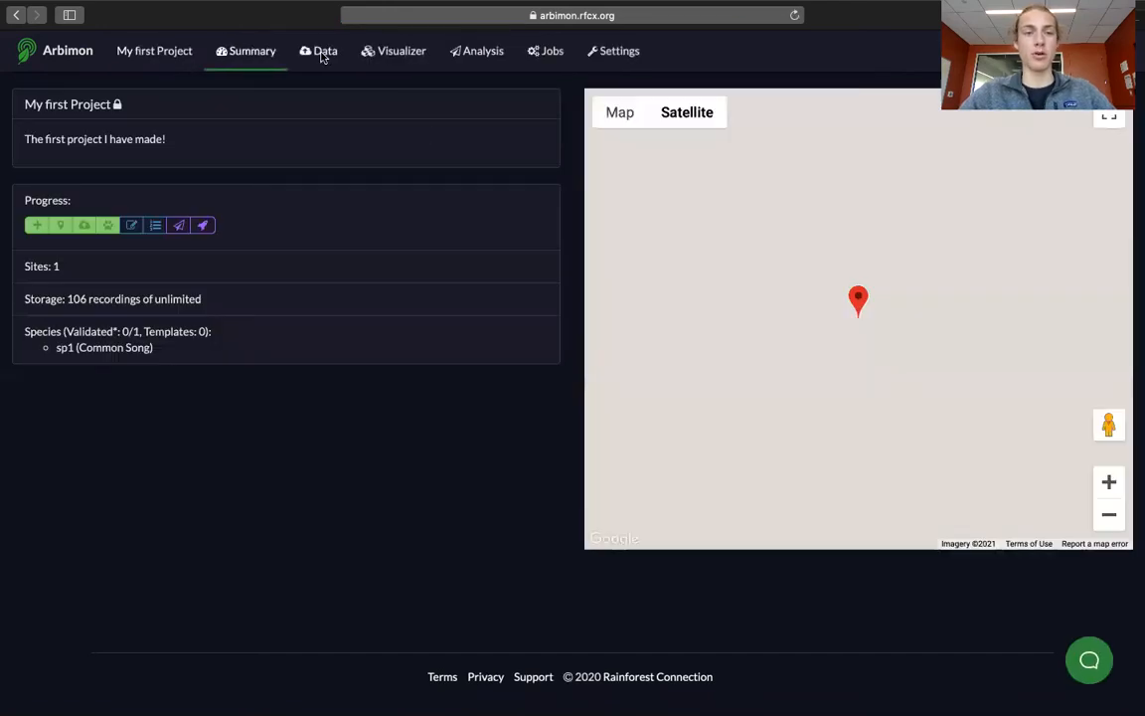
click(318, 51)
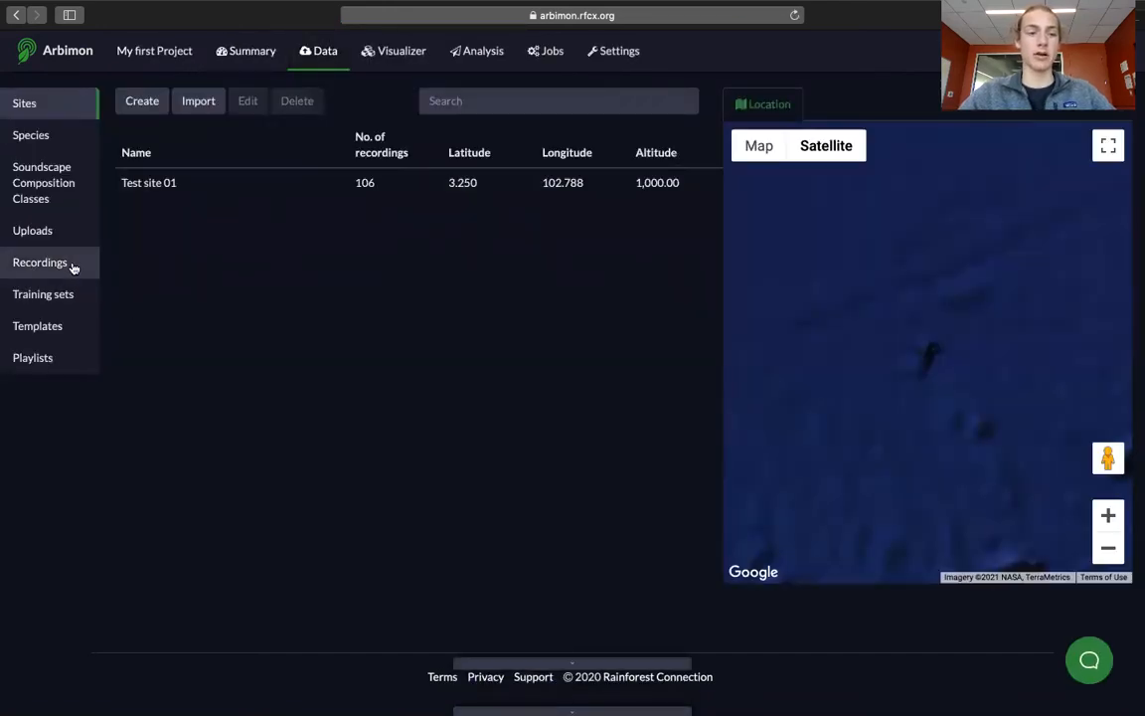
click(40, 262)
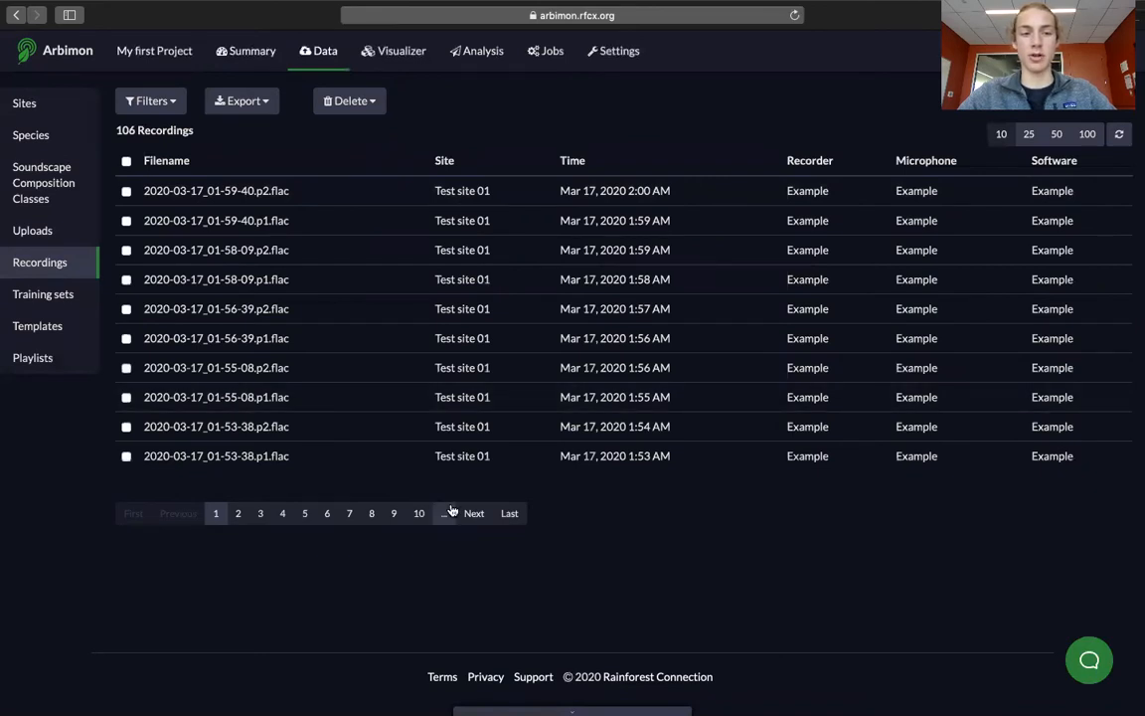
mouse_move(417, 124)
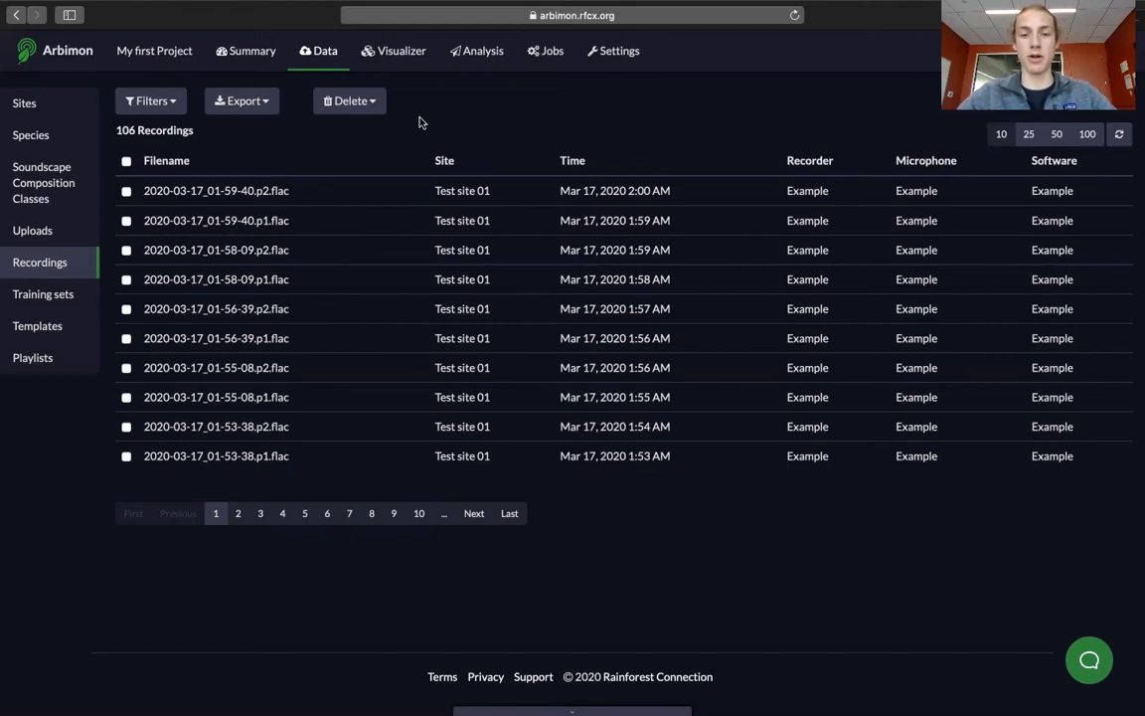
mouse_move(247, 135)
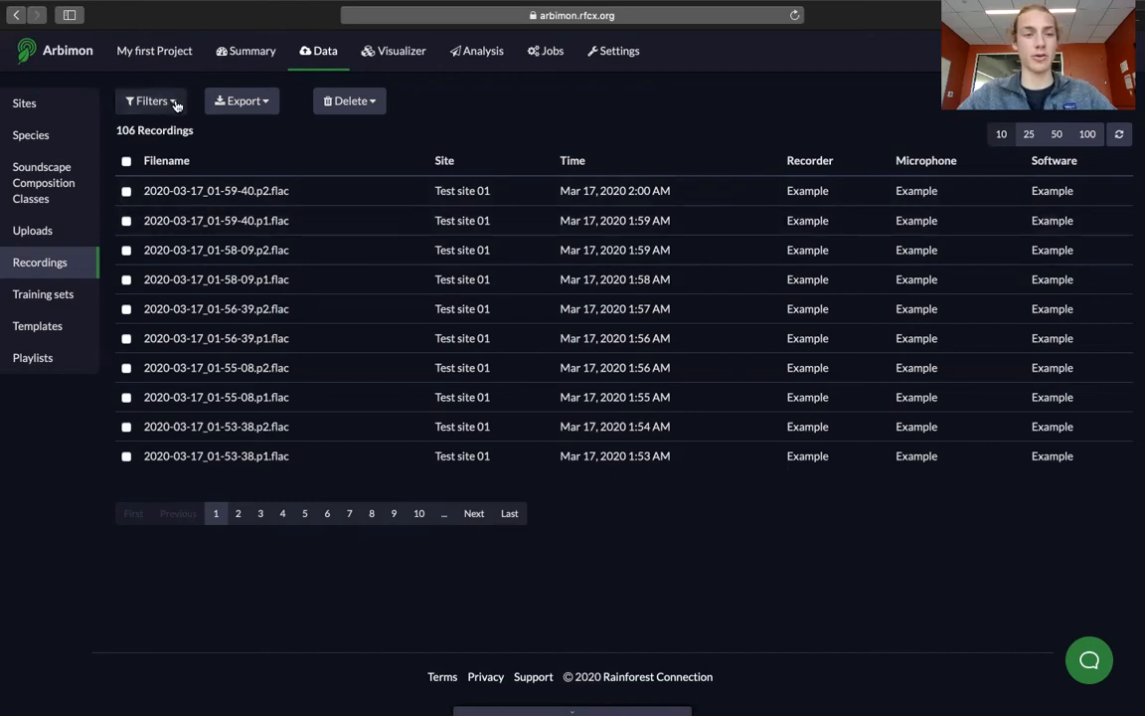
Bring up the recording filter options to restrict by date and time.
click(149, 100)
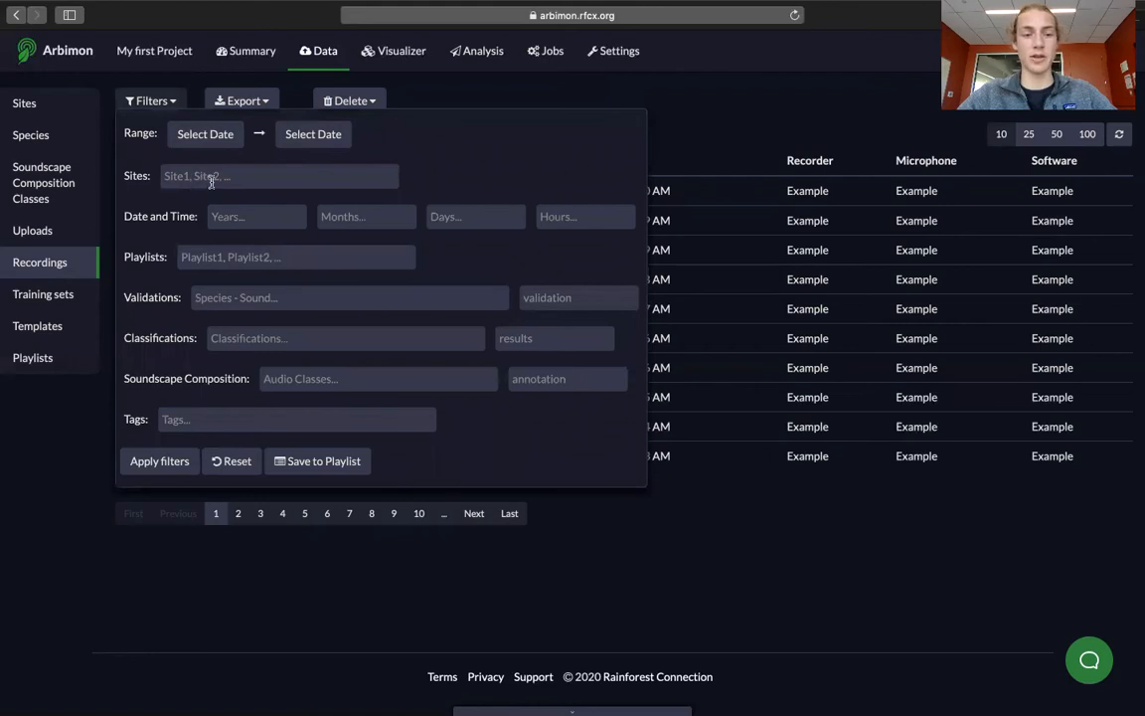
mouse_move(261, 243)
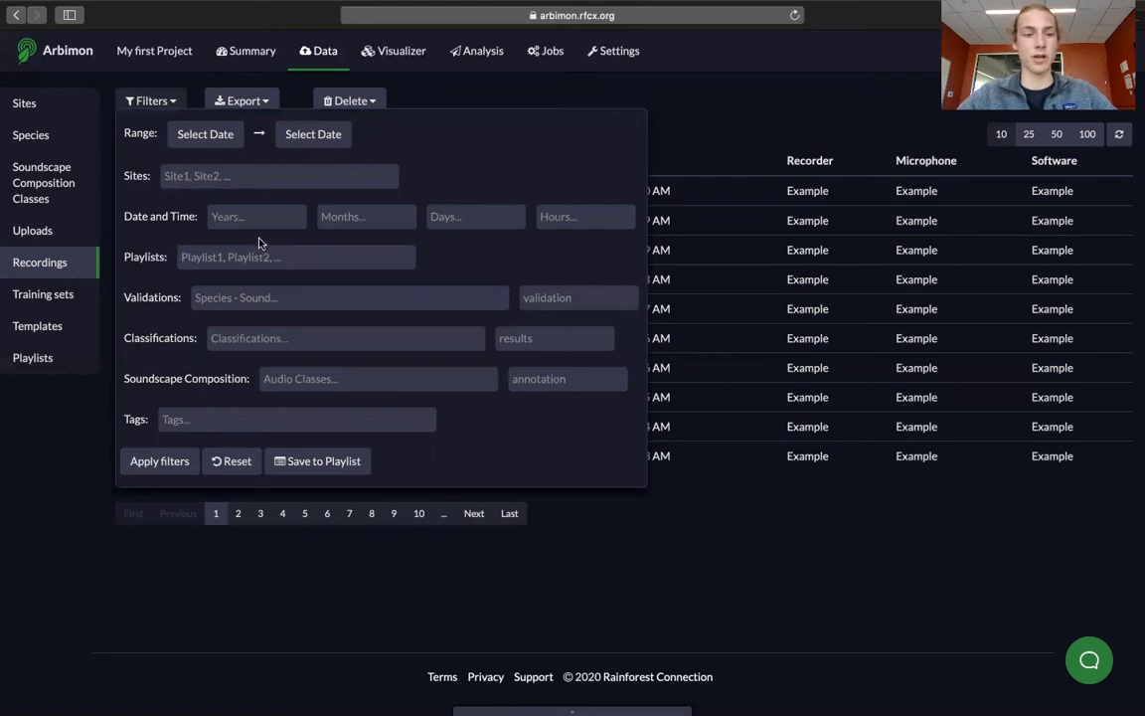
mouse_move(149, 266)
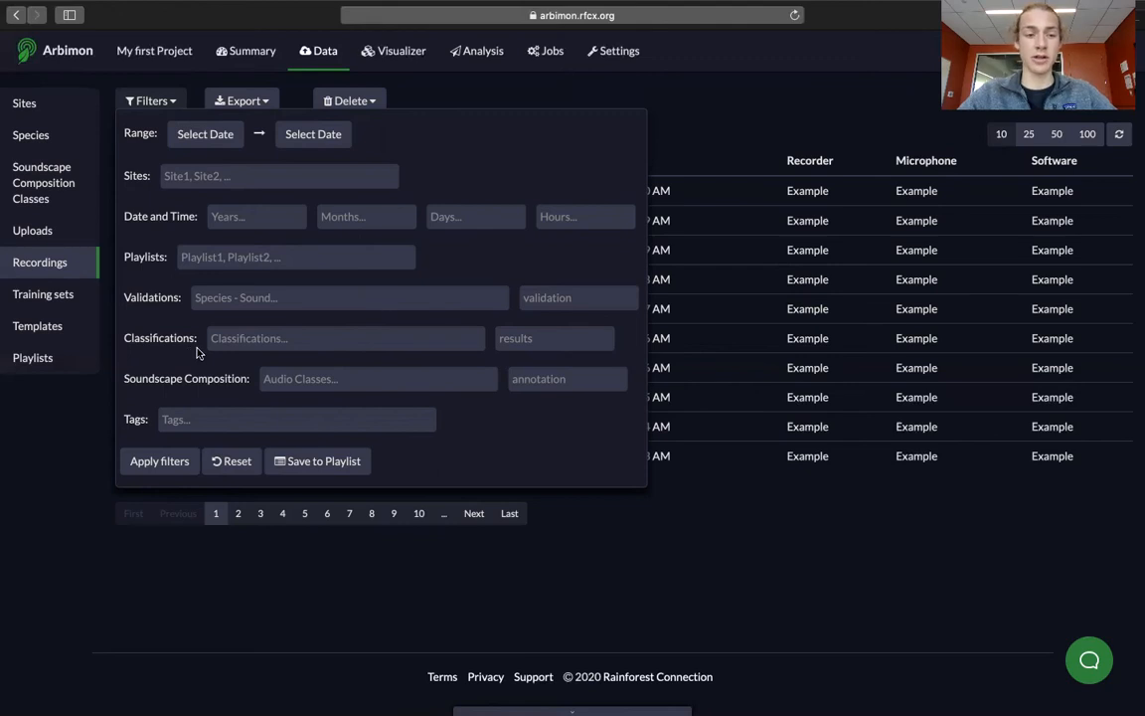
mouse_move(222, 394)
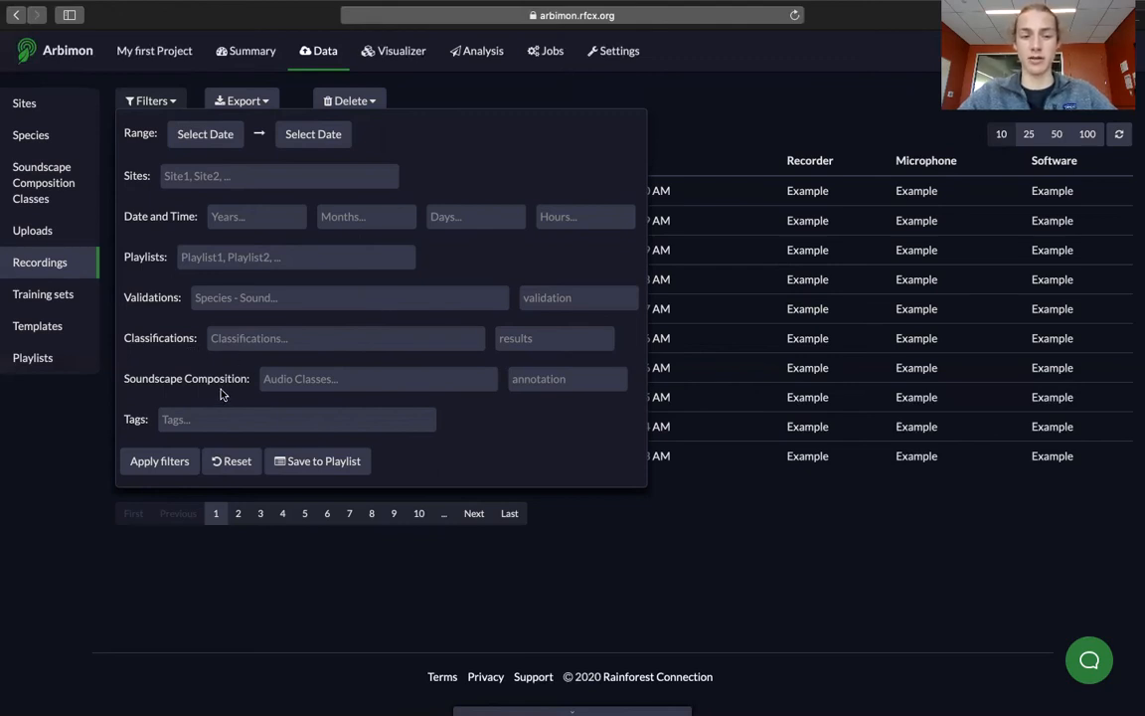
mouse_move(155, 429)
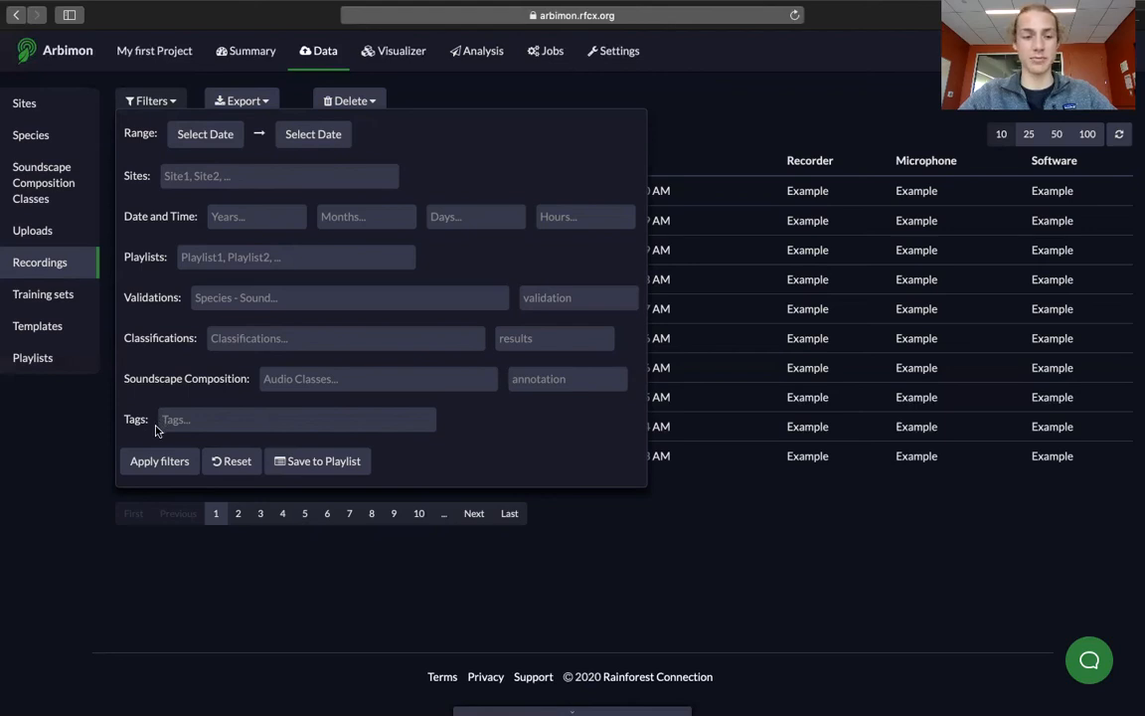
mouse_move(666, 117)
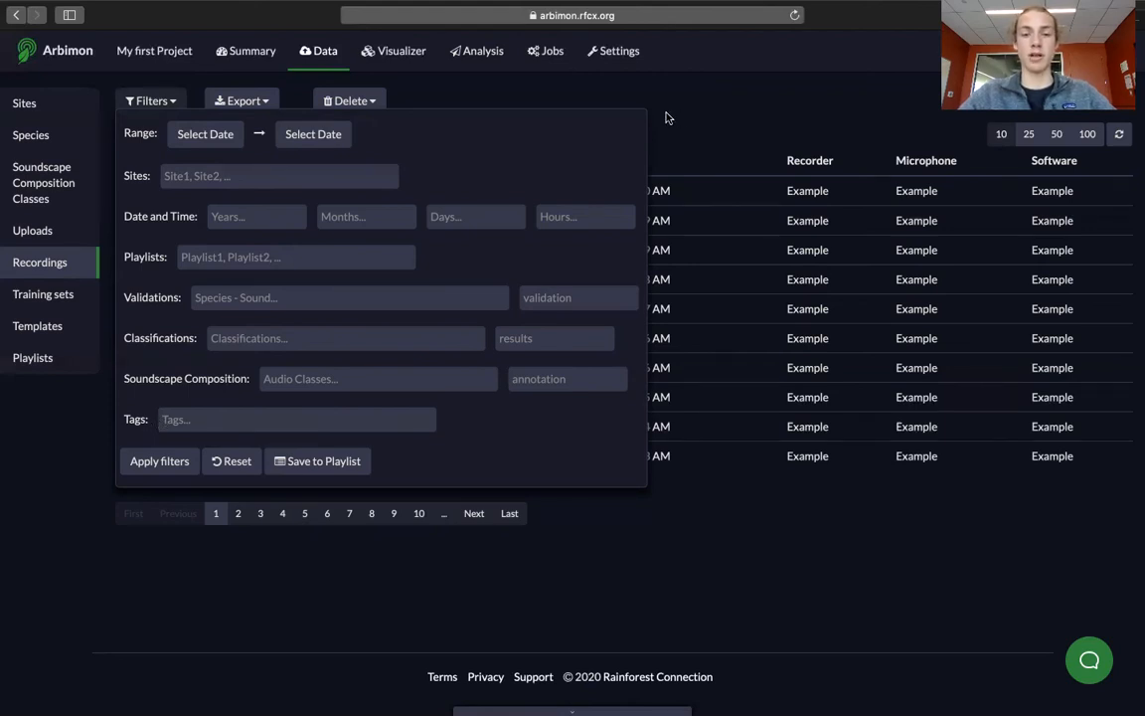
mouse_move(350, 298)
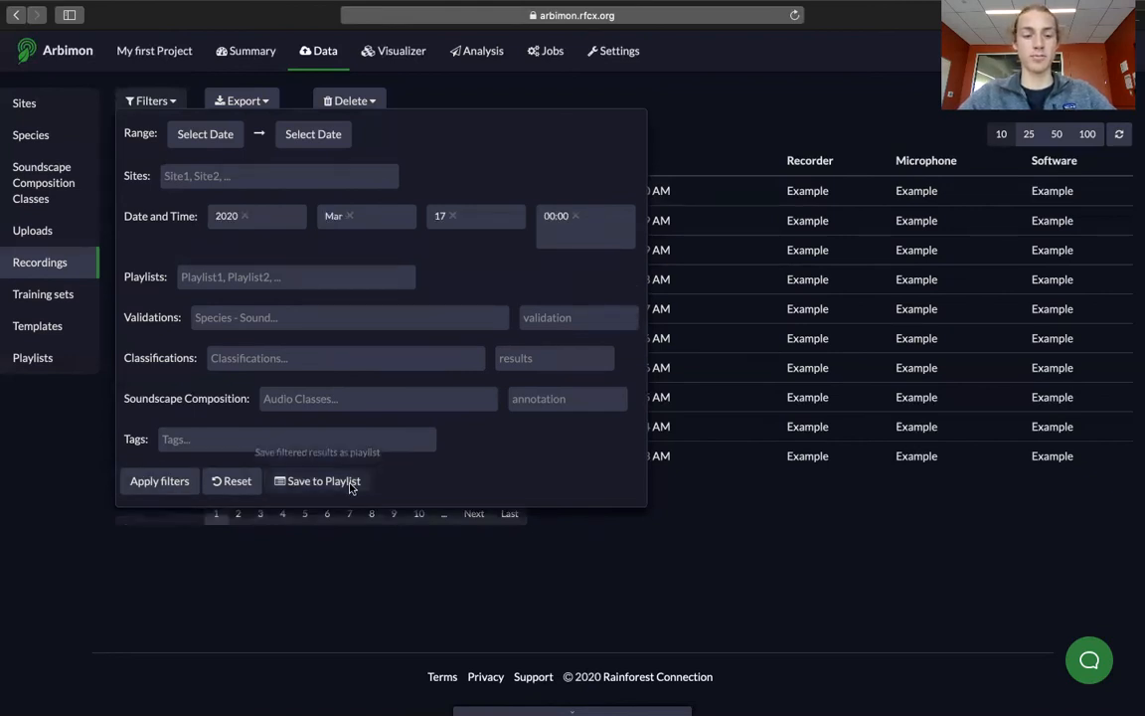
Save the filter as playlist 'Project First Hour' and list it among the project's playlists.
click(318, 479)
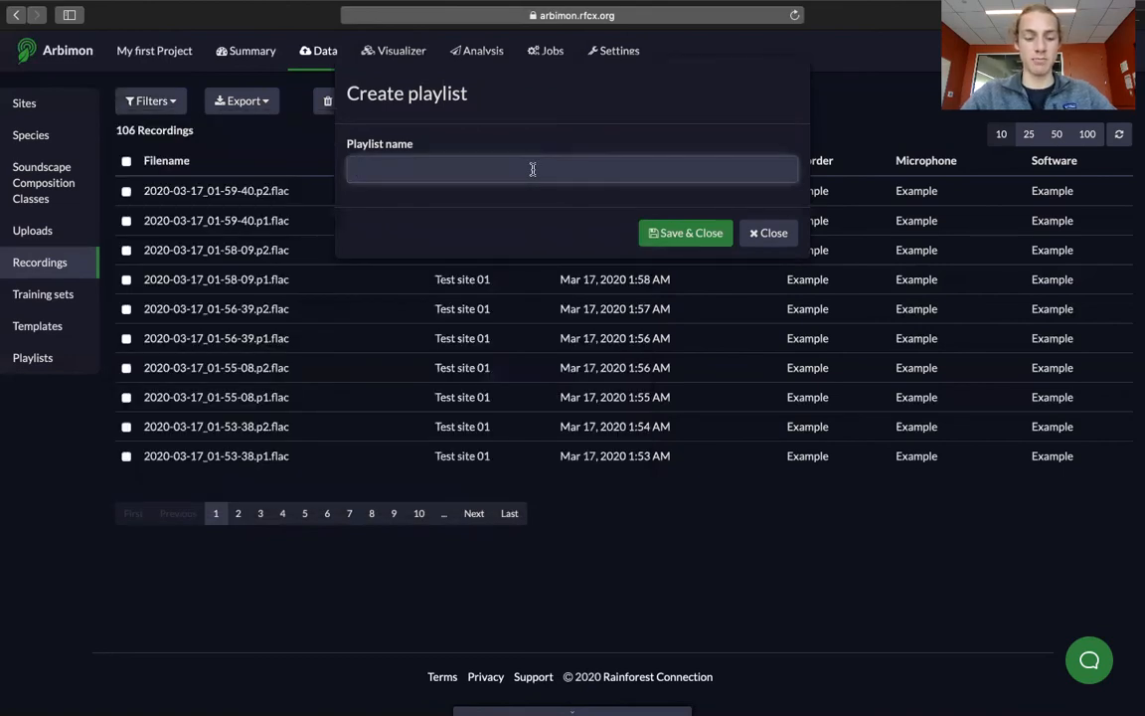
text(Project First Hour)
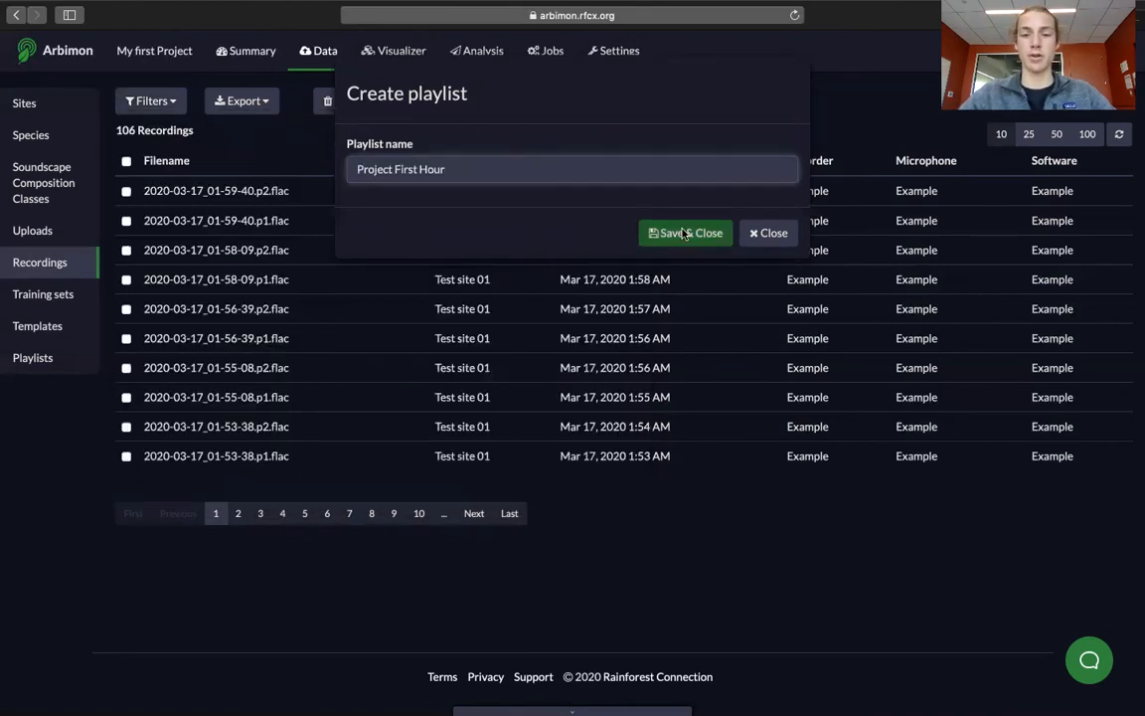
click(684, 232)
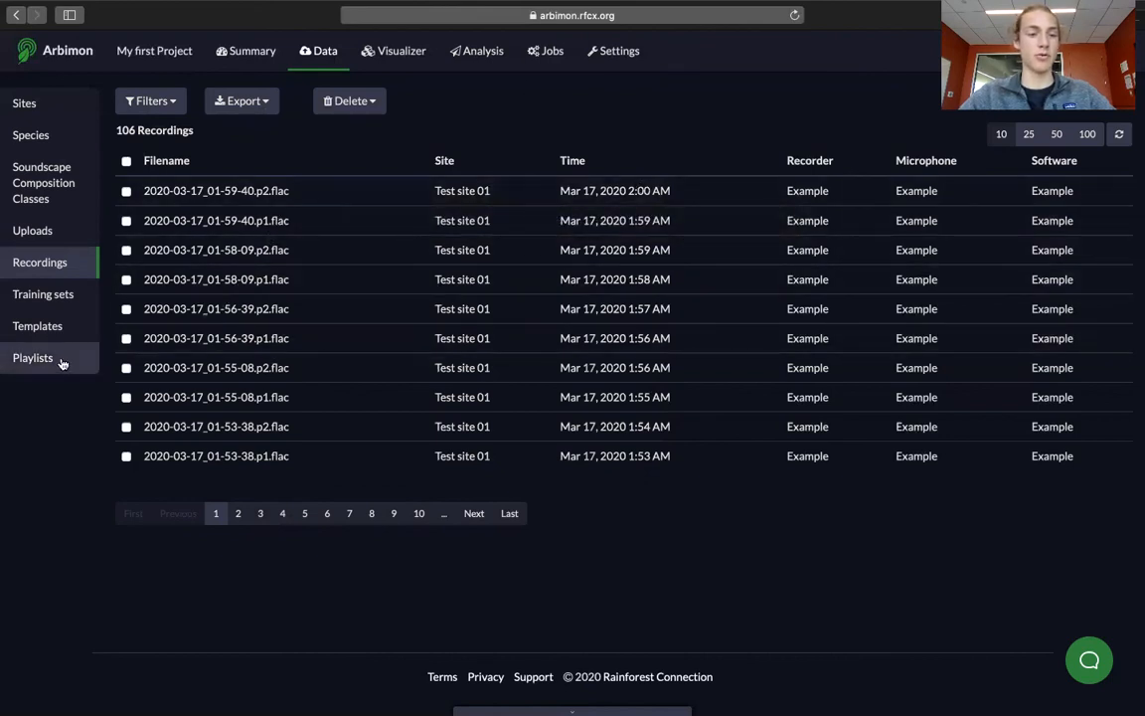
click(32, 358)
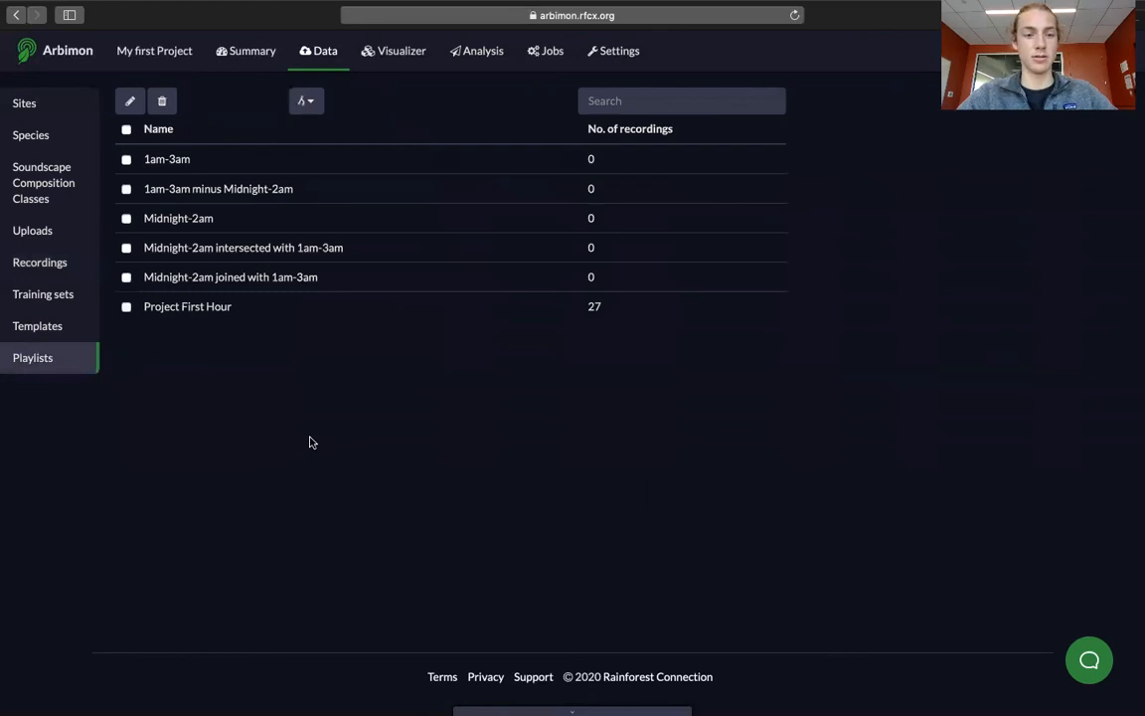
mouse_move(262, 109)
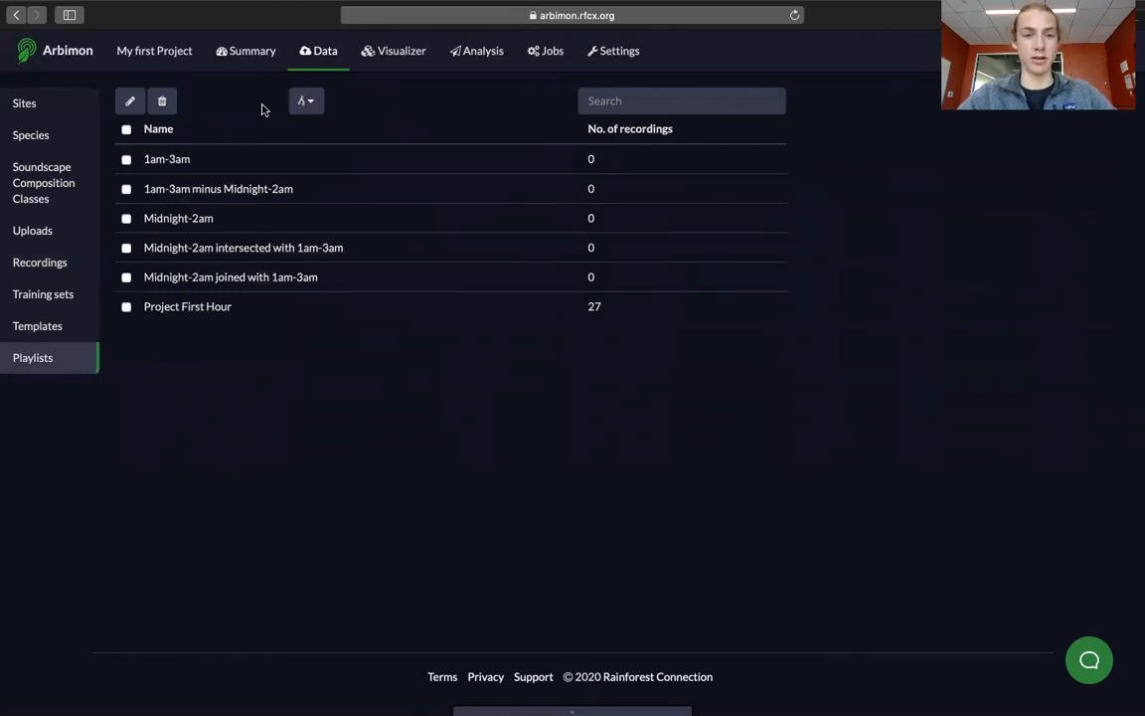